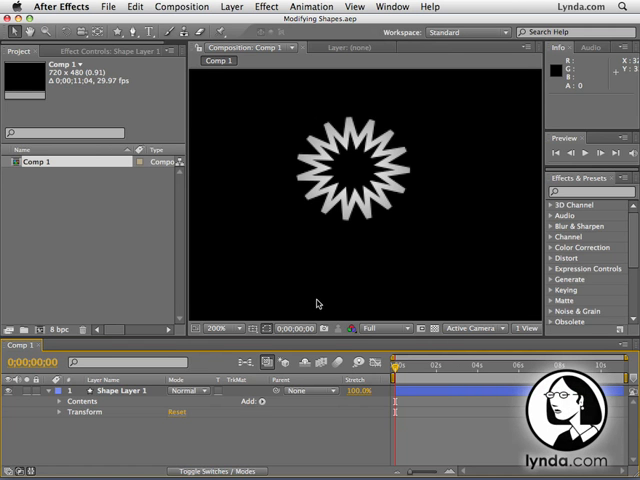
pyautogui.moveTo(384, 240)
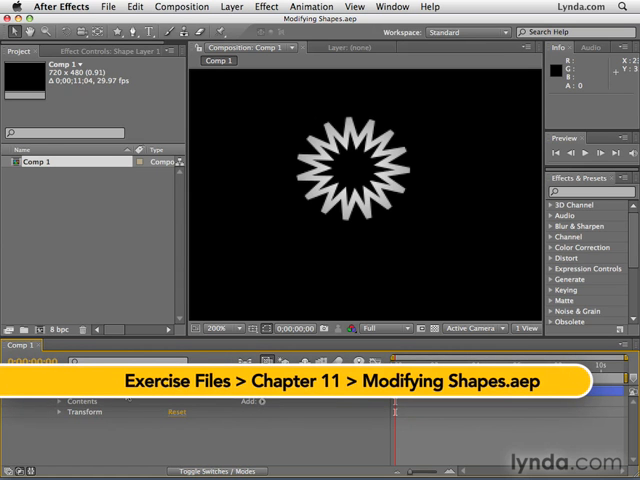
# - Select Shape Layer 1 to add a radial Gradient Fill and a Gradient Stroke to Polystar 1
pyautogui.click(84, 412)
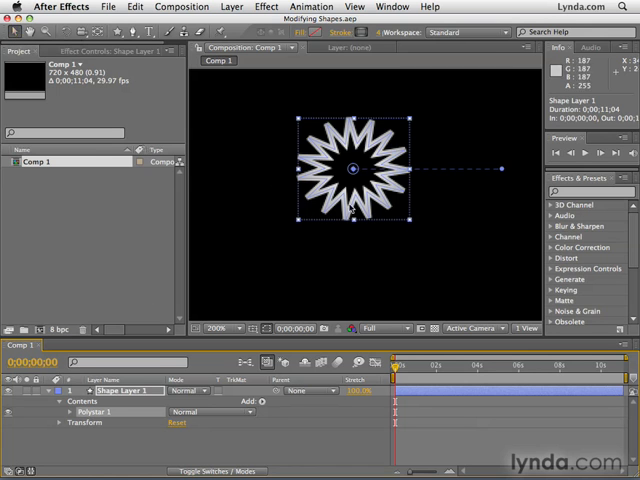
pyautogui.moveTo(504, 170)
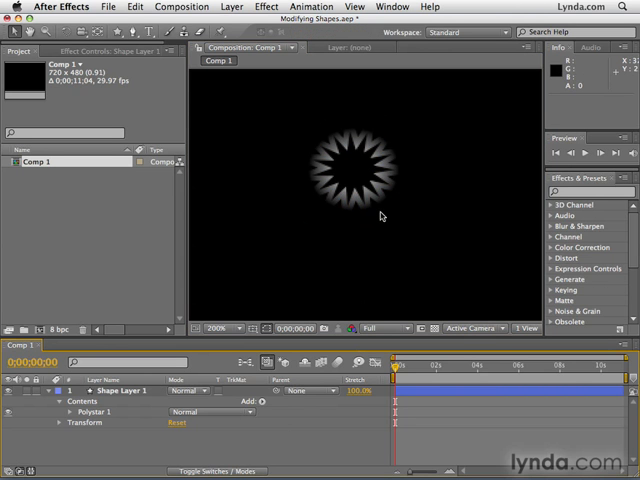
pyautogui.moveTo(344, 234)
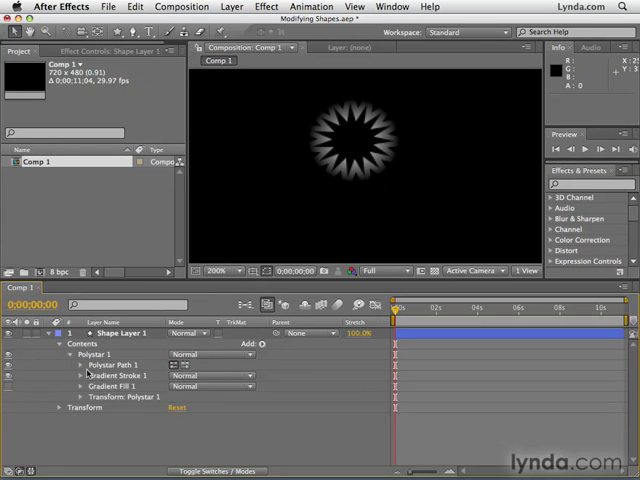
# - Reveal Polystar Path 1 and raise Inner and Outer Roundness into petal-like lobes
pyautogui.click(76, 364)
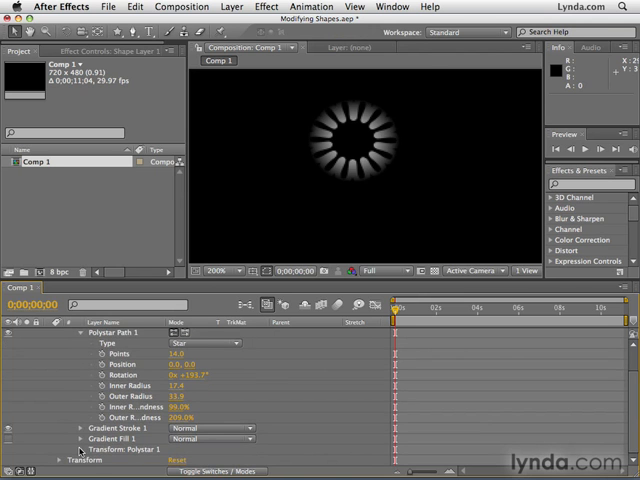
# - Scrub the Polystar 1 Transform Scale upward until the petal shape fills the frame
pyautogui.scroll(-3)
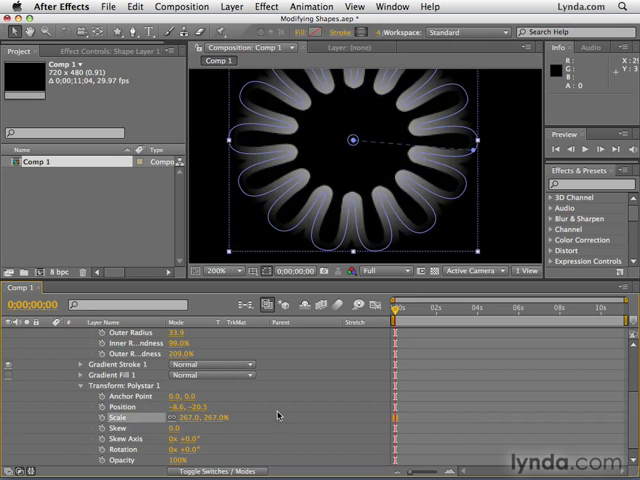
pyautogui.click(222, 272)
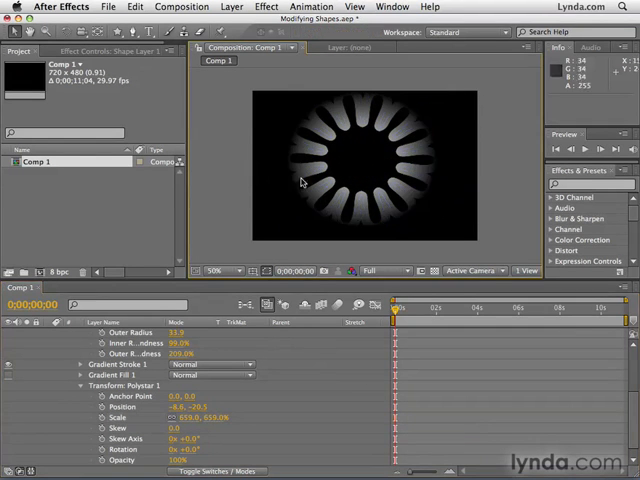
pyautogui.click(212, 270)
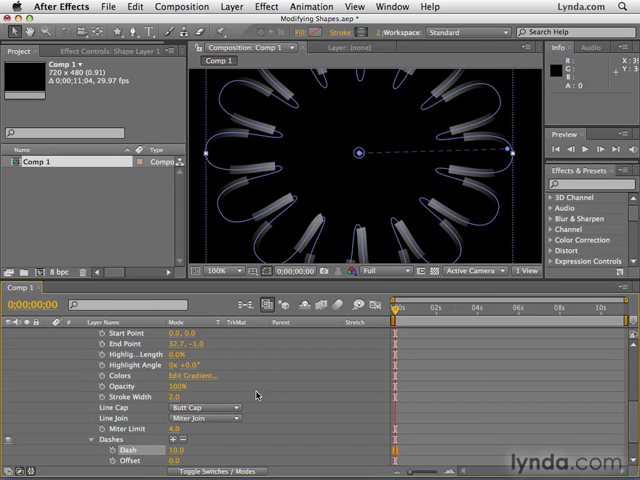
pyautogui.moveTo(272, 388)
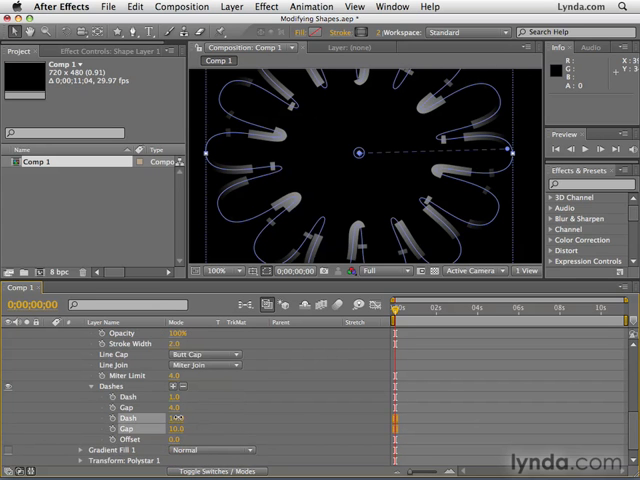
# - Add dashes and gaps under Gradient Stroke 1 with dash length 15.0
pyautogui.write('15.0')
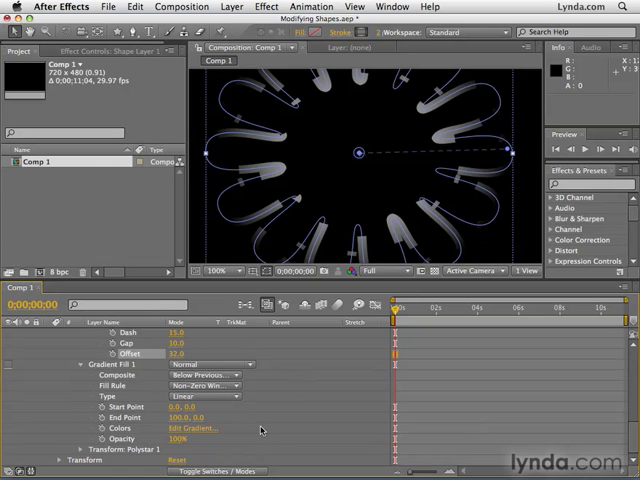
# - Collapse the stroke and fill twirls back to the polystar group overview
pyautogui.scroll(-3)
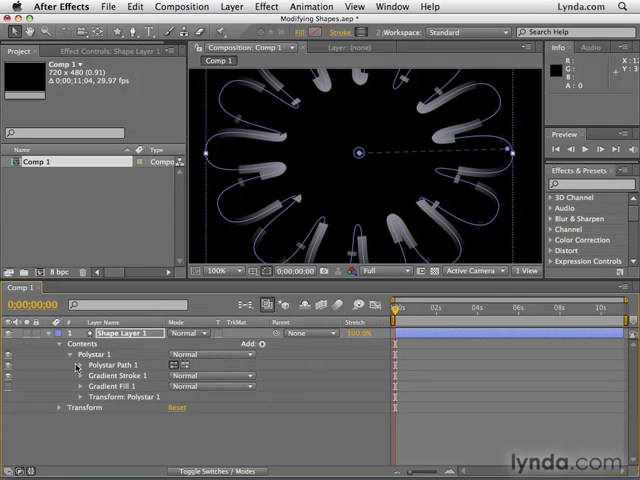
pyautogui.click(72, 352)
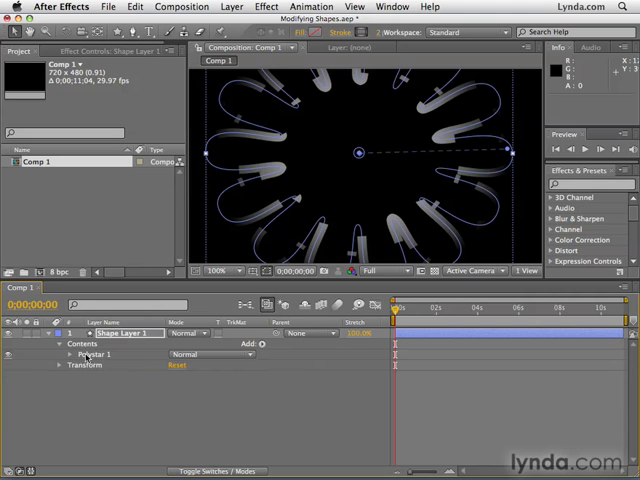
pyautogui.click(96, 354)
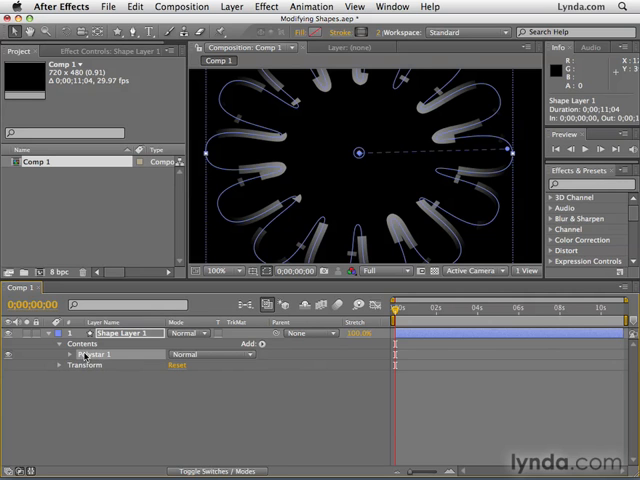
pyautogui.click(70, 354)
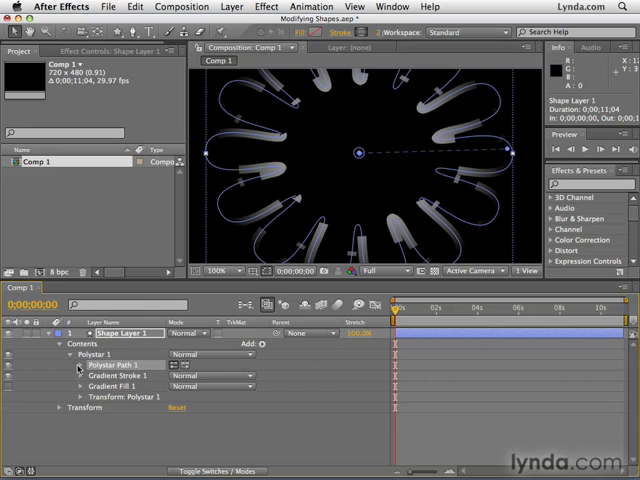